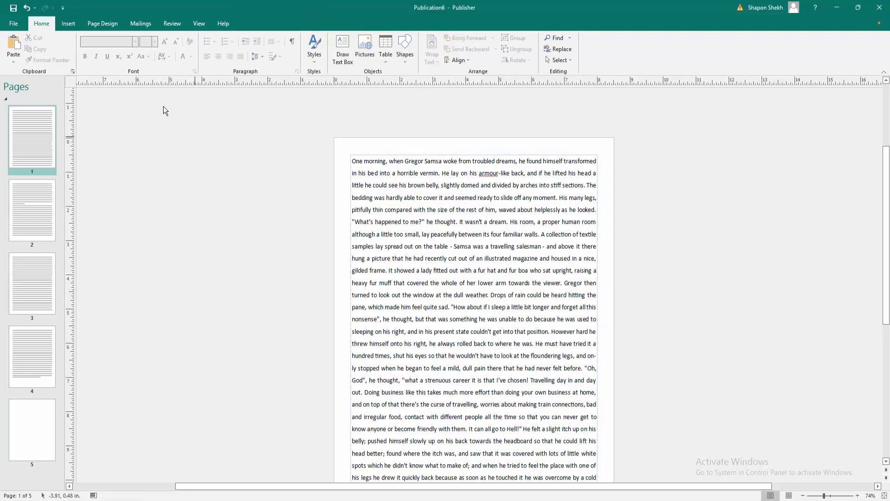
# Insert the yellow flowering field photo from the picture dialog onto page 1.
pyautogui.click(68, 23)
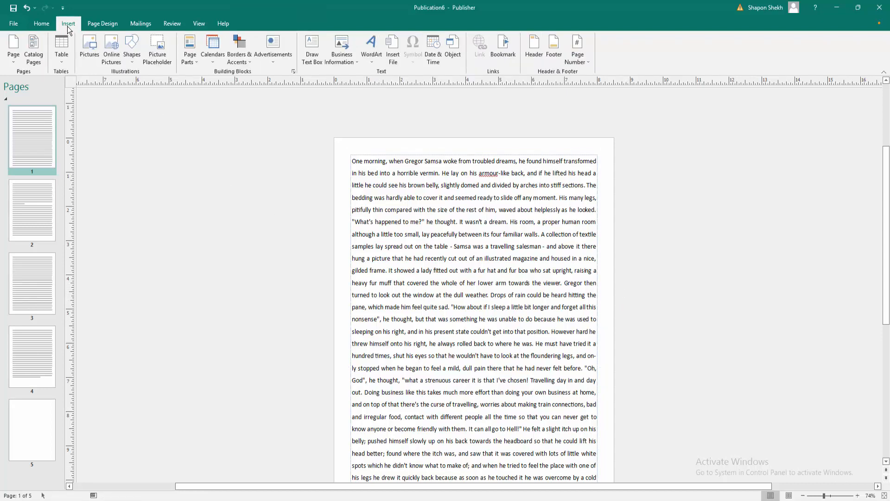
pyautogui.click(89, 46)
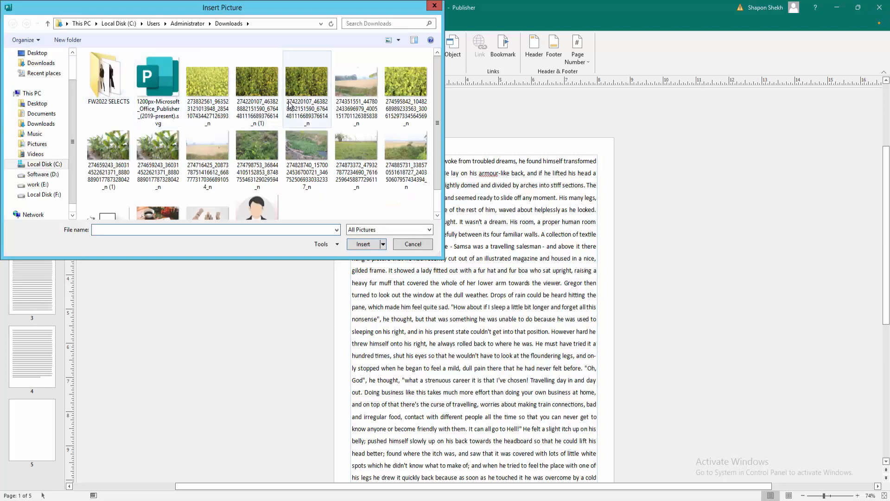
pyautogui.click(206, 80)
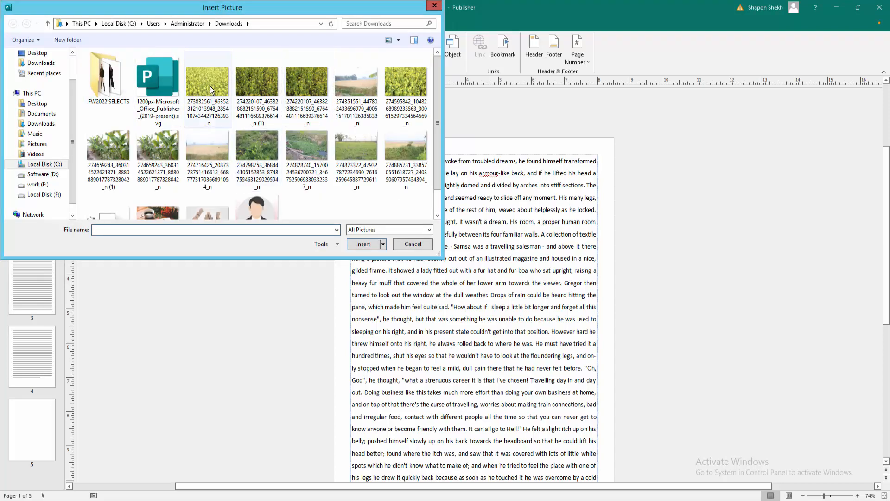
pyautogui.click(207, 86)
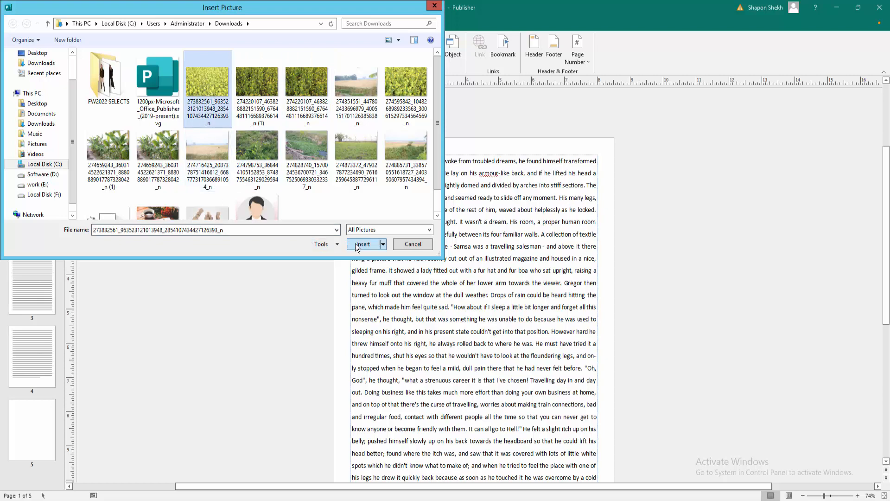
pyautogui.click(361, 244)
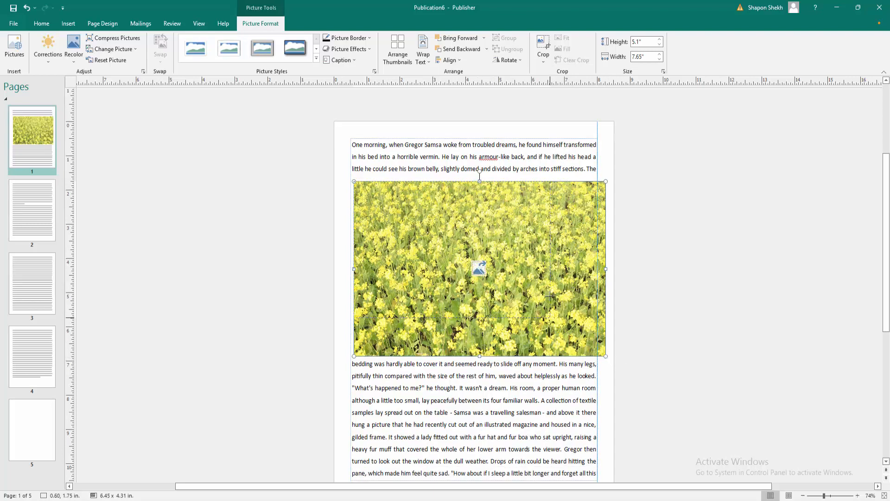
# Shrink the field photo and move it into the middle of the text so words wrap beside it.
pyautogui.moveTo(606, 356); pyautogui.dragTo(539, 312)
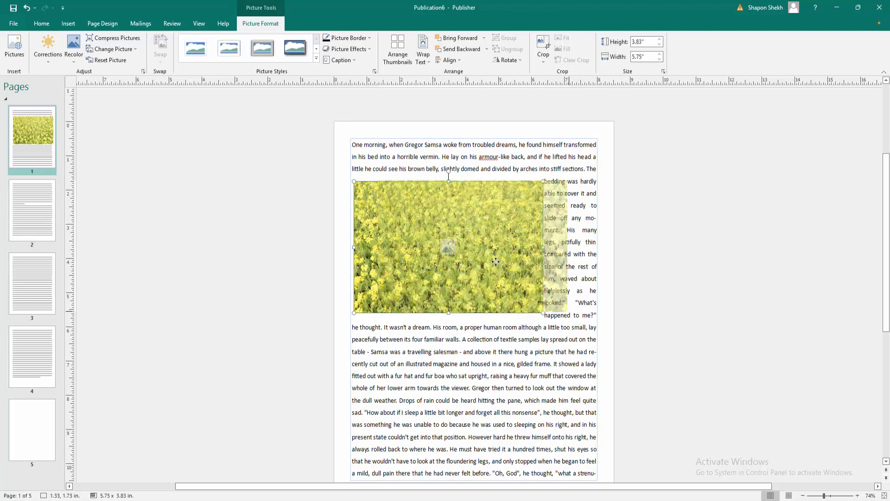
pyautogui.moveTo(449, 247); pyautogui.dragTo(476, 246)
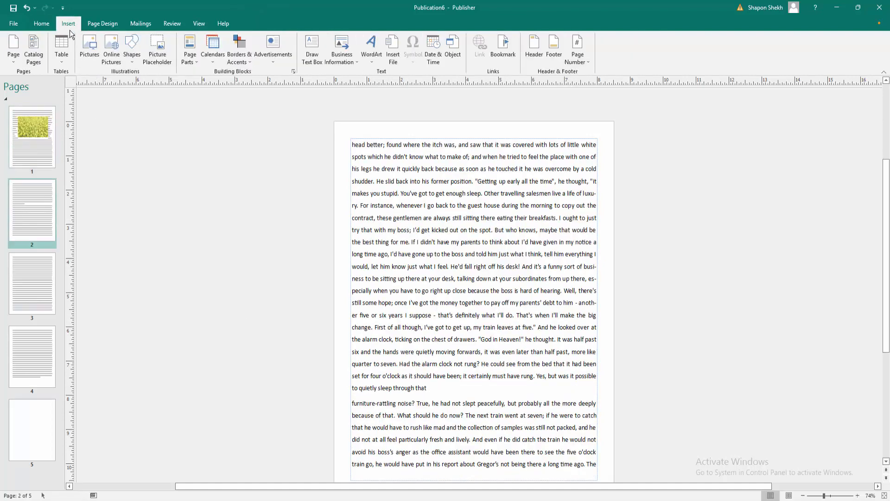
# Insert the dark green flowering field photo into page 2's body text and select it.
pyautogui.click(89, 48)
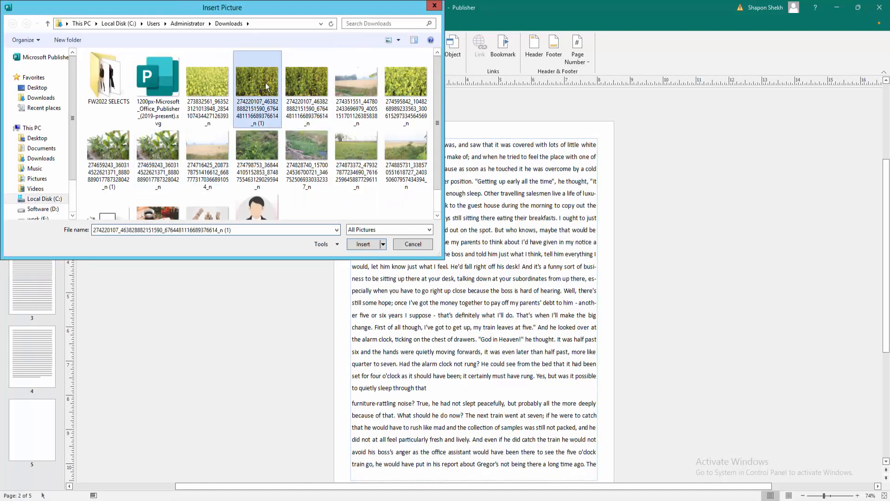
pyautogui.click(363, 244)
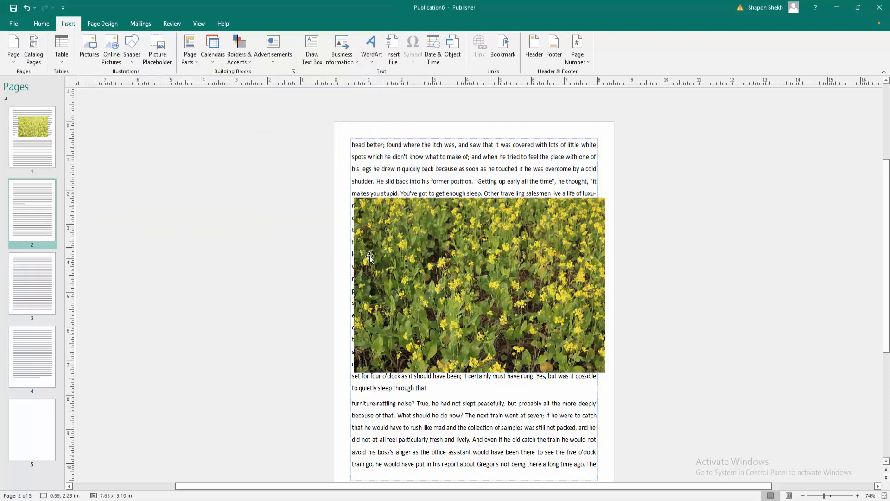
pyautogui.click(479, 284)
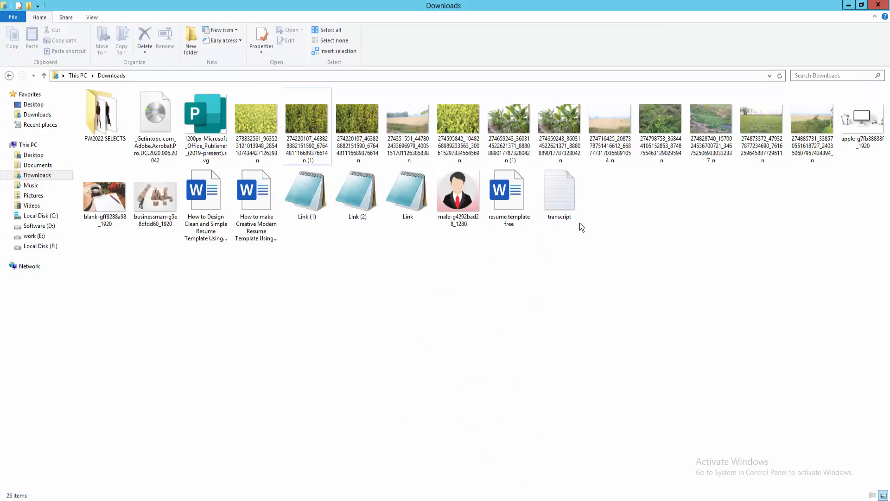
pyautogui.moveTo(559, 119)
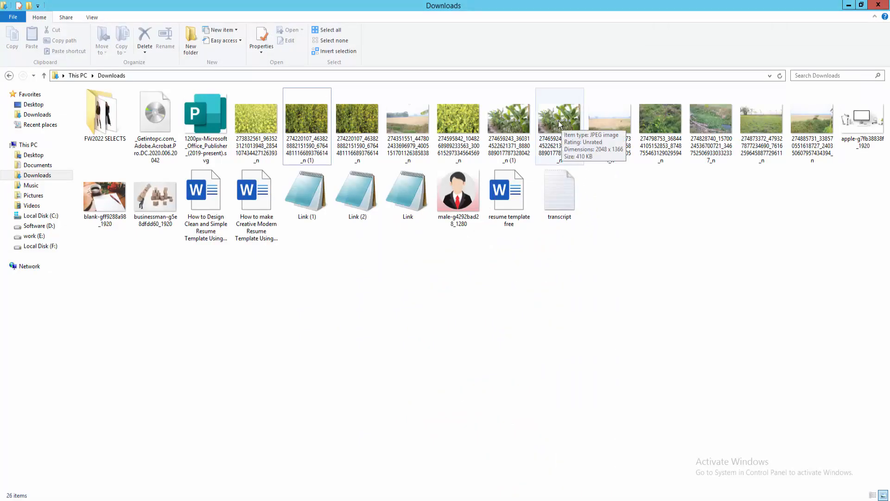
# Drag the banana plant photo from Downloads into the publication.
pyautogui.click(560, 123)
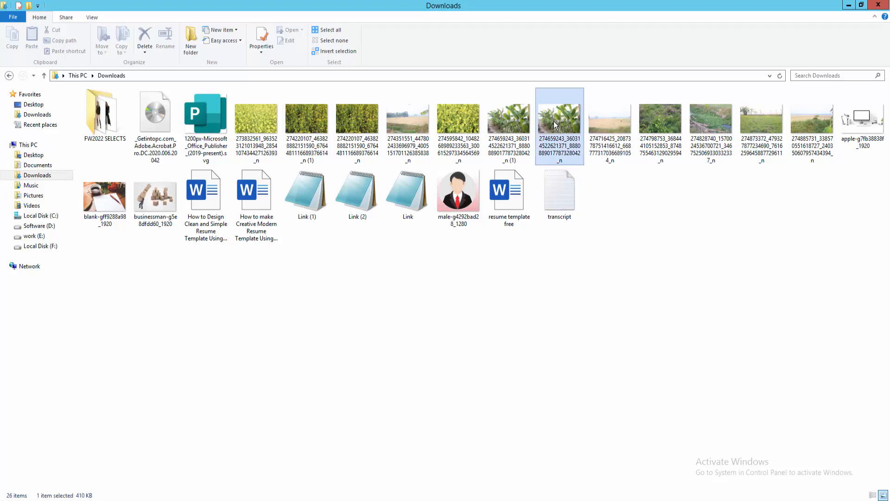
pyautogui.moveTo(559, 123); pyautogui.dragTo(502, 374)
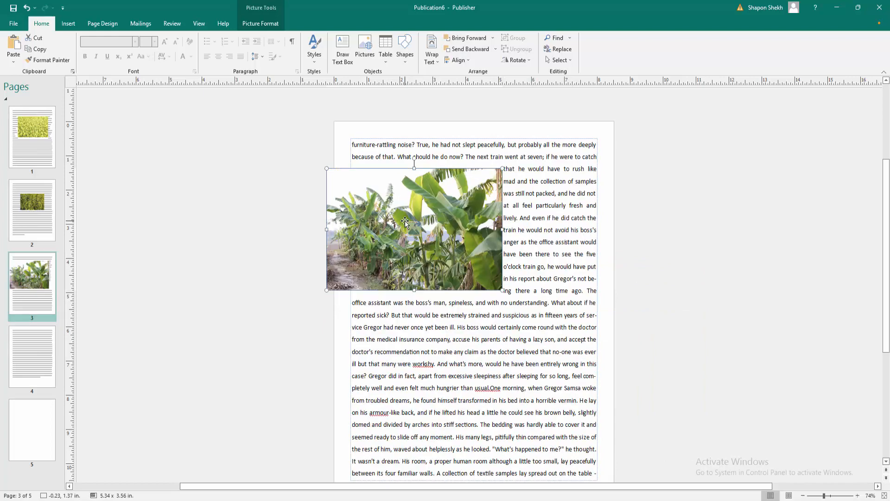
# Move the banana photo into the middle of page 3's text, then go to page 4.
pyautogui.moveTo(404, 222); pyautogui.dragTo(476, 295)
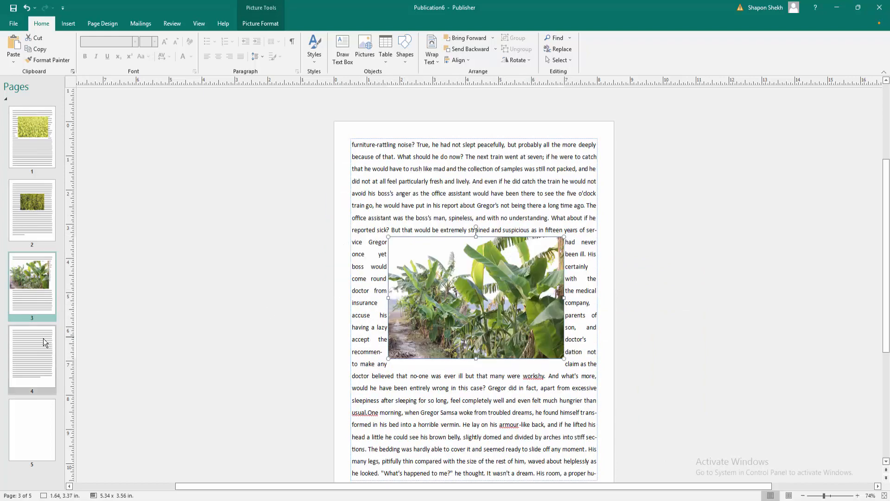
pyautogui.click(32, 358)
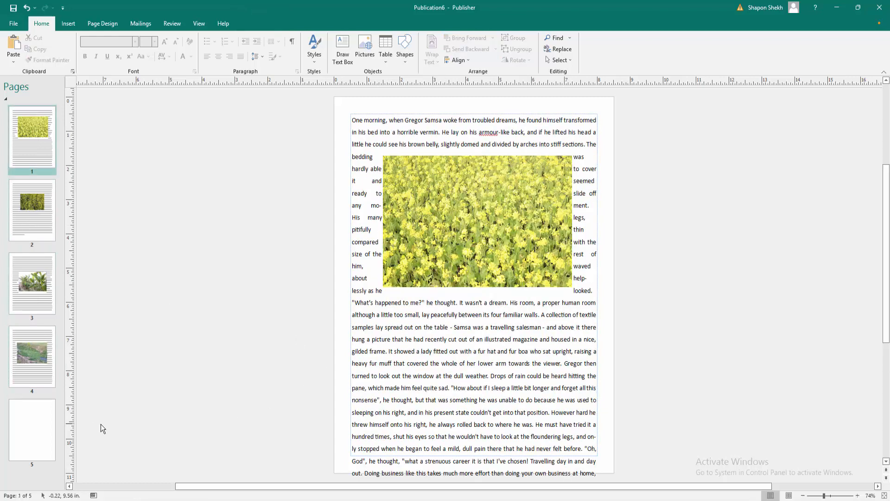
# Go to page 5 of the publication.
pyautogui.click(32, 430)
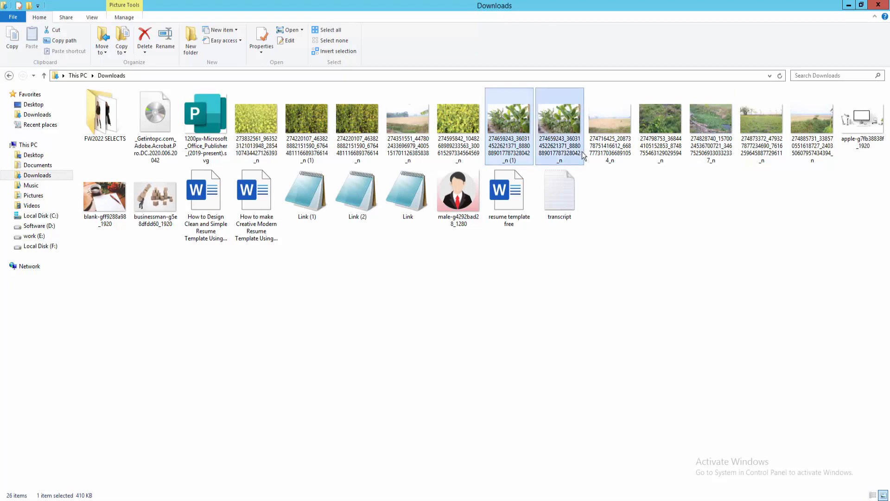
# Drag both banana plant photos from Downloads onto page 5.
pyautogui.moveTo(559, 125); pyautogui.dragTo(508, 446)
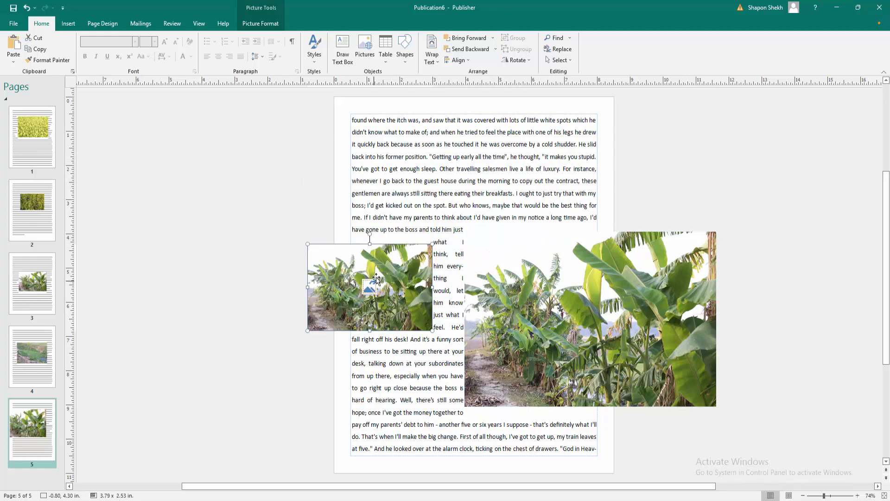
# Move the smaller banana photo to the top of page 5's text so words wrap around it.
pyautogui.moveTo(369, 287); pyautogui.dragTo(474, 161)
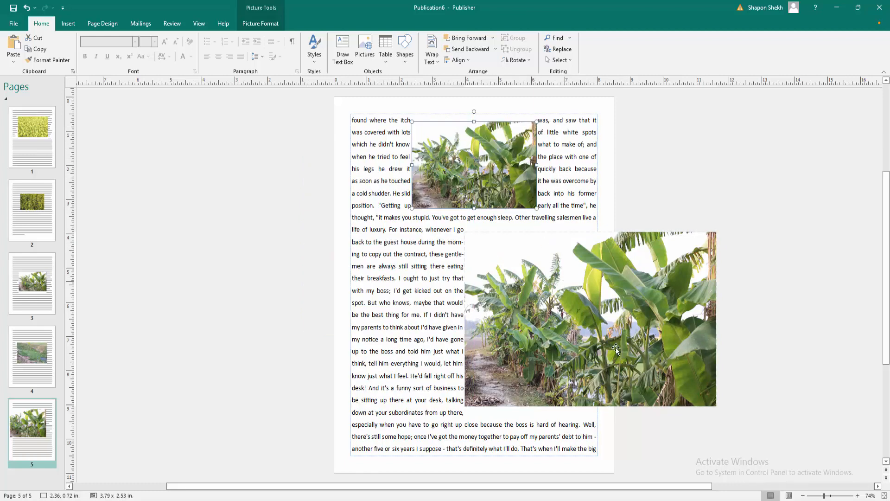